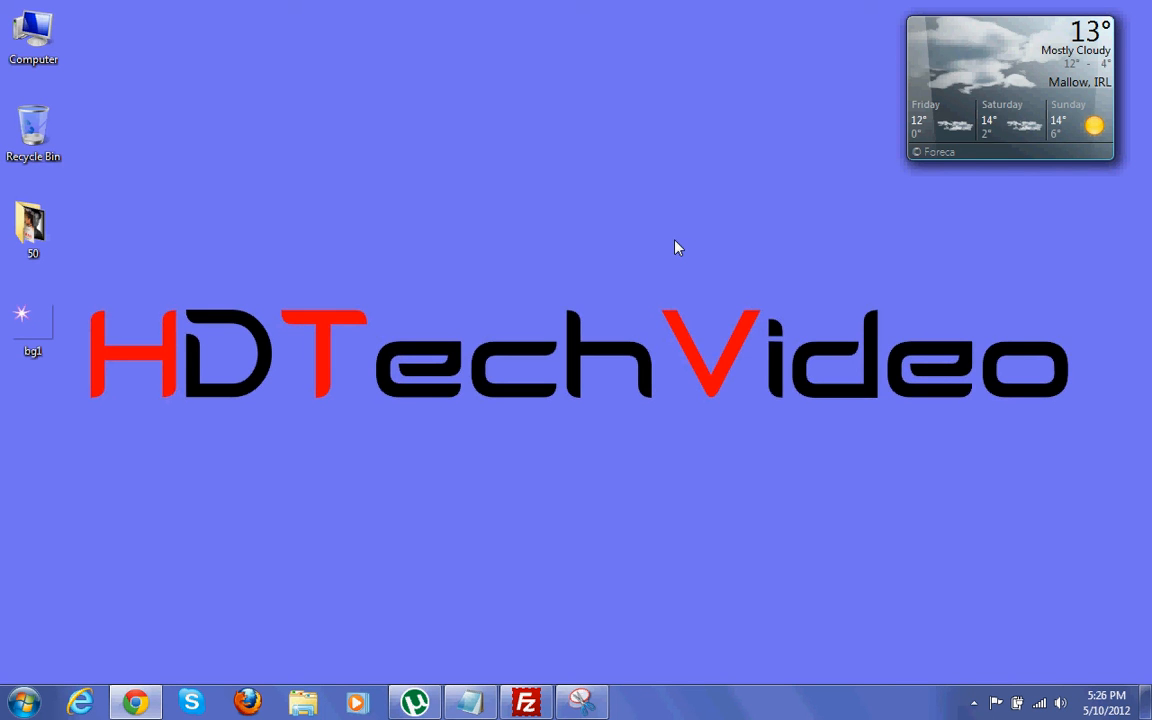
mouse_move(240, 460)
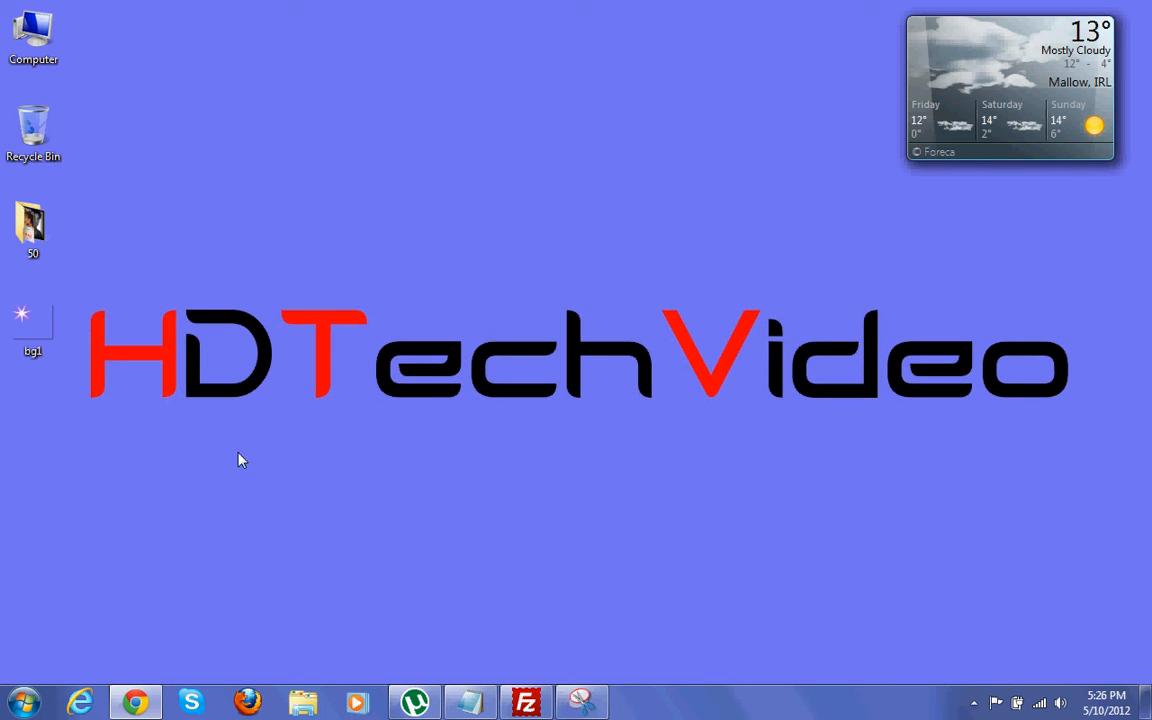
mouse_move(172, 548)
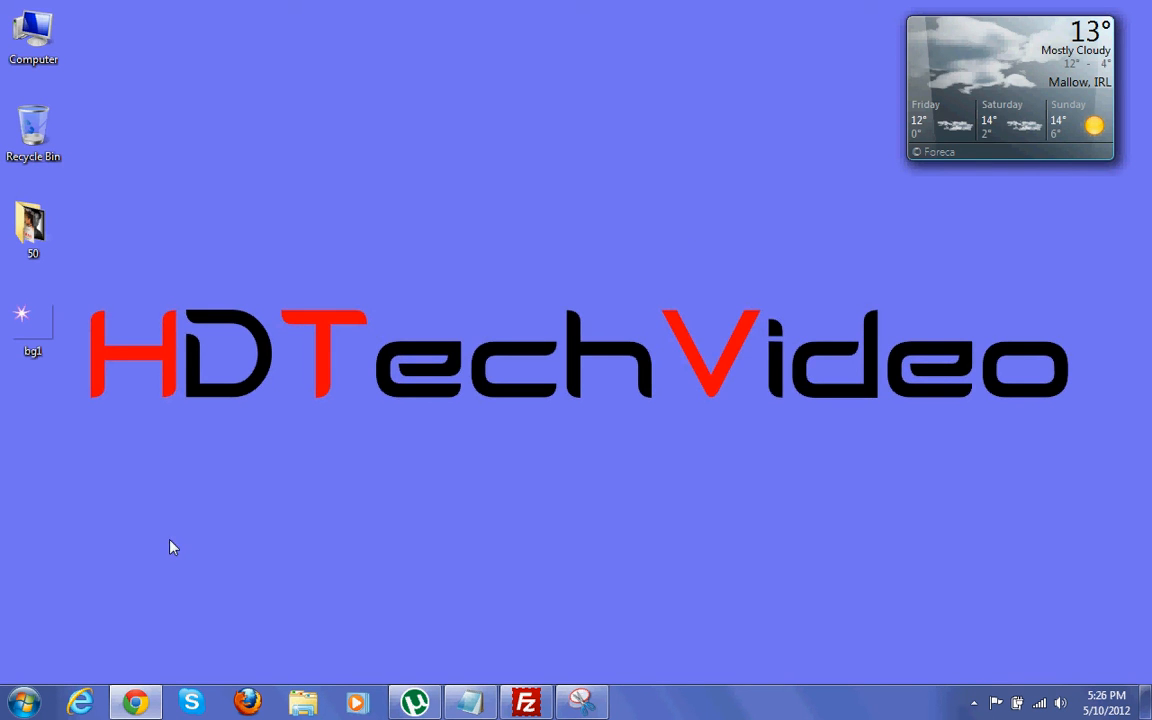
mouse_move(136, 702)
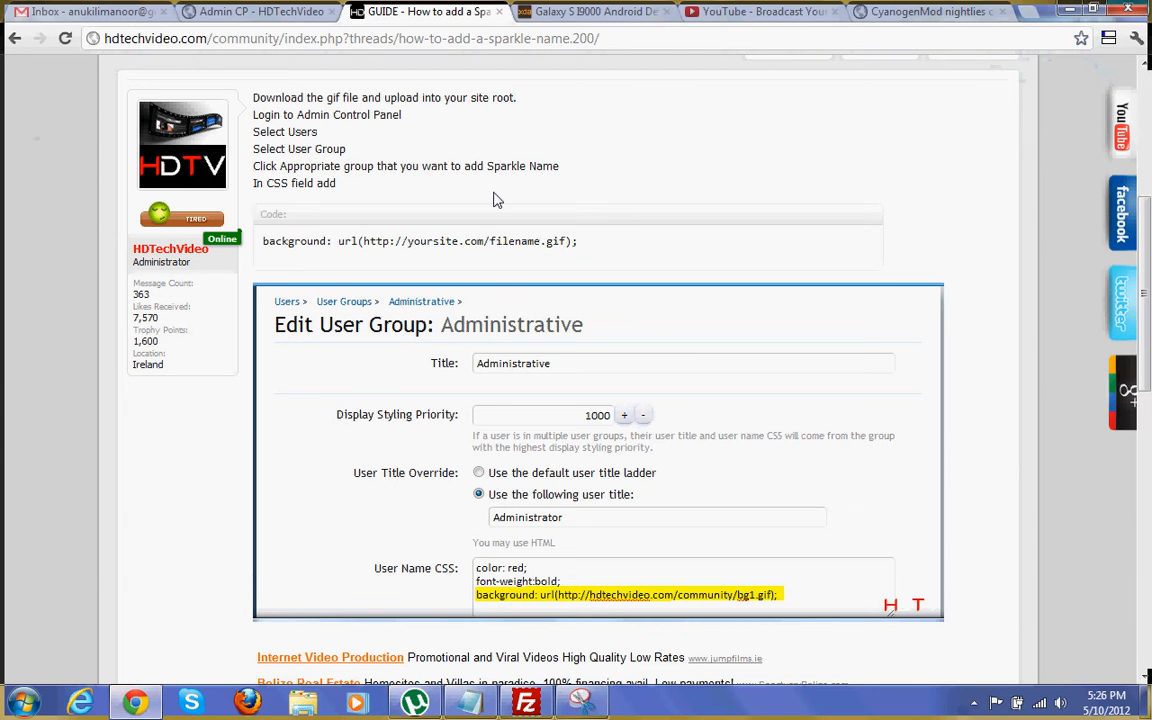
mouse_move(500, 278)
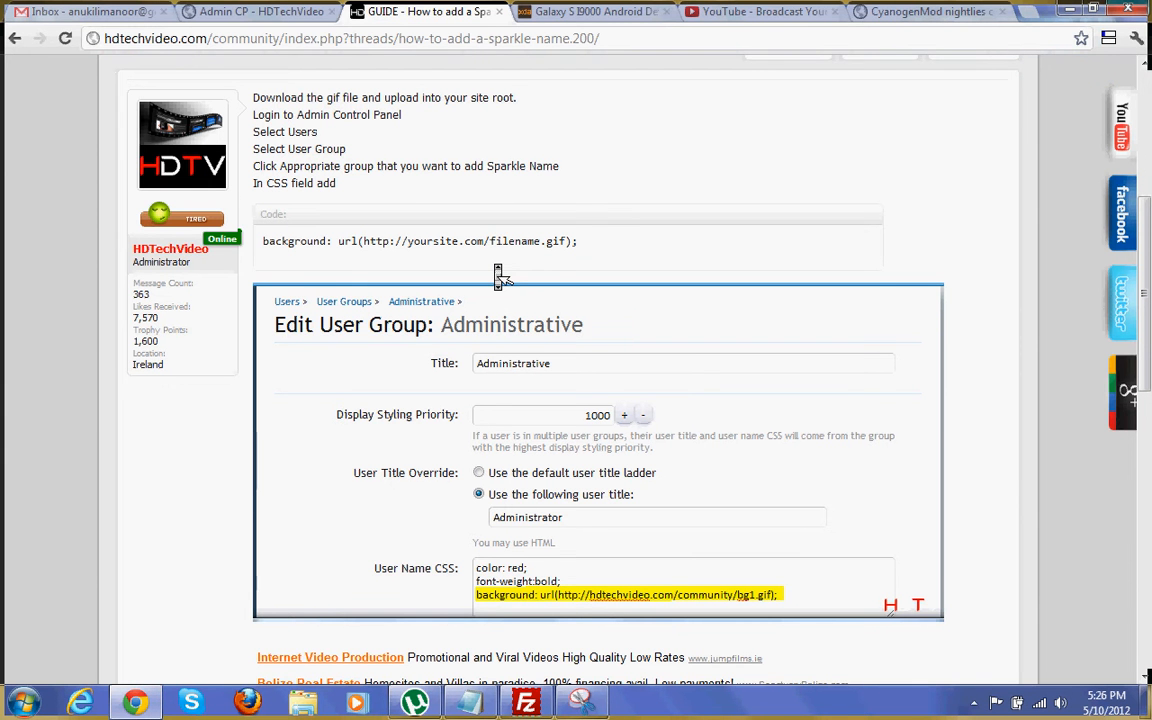
Step: Review the guide's attached sparkle GIFs, then bring FileZilla's site connection forward
scroll("down", 3)
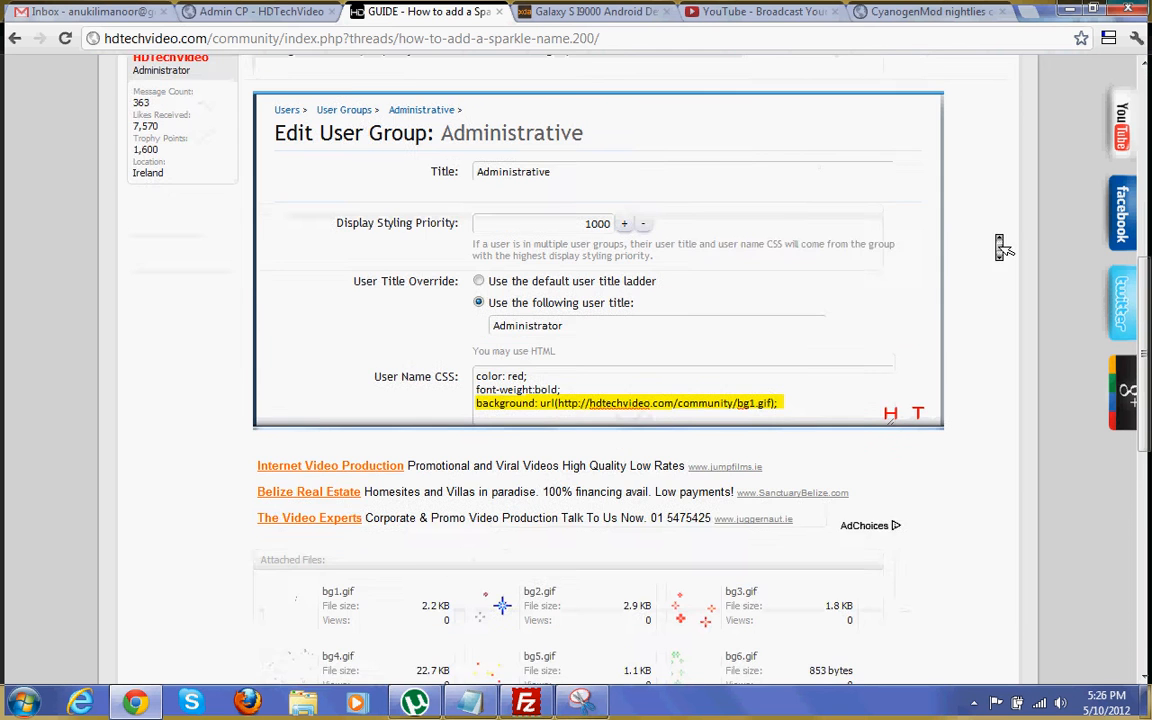
scroll("down", 3)
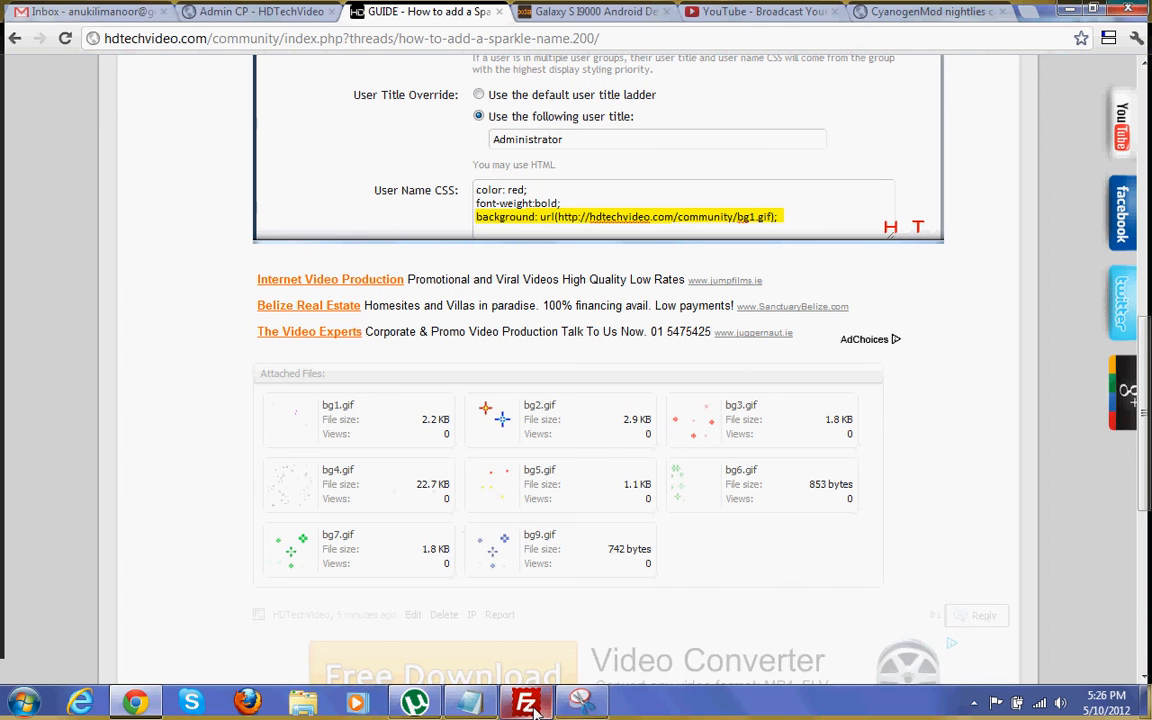
left_click(524, 700)
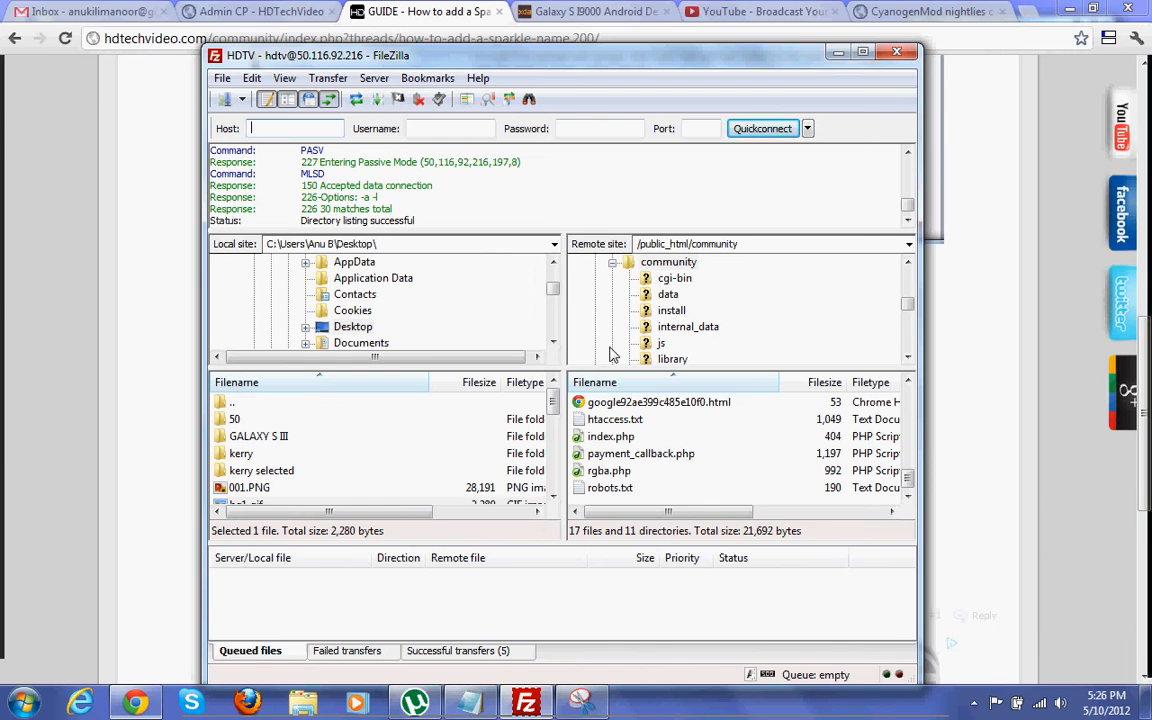
mouse_move(330, 464)
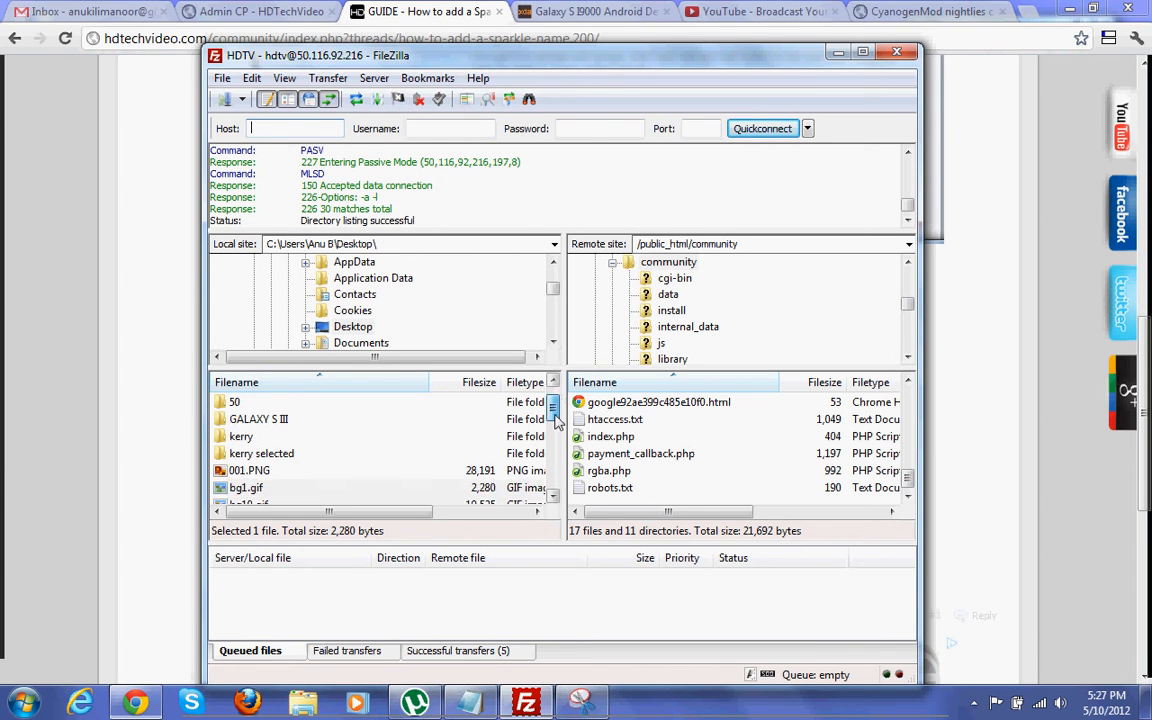
Step: Upload bg1.gif from the Desktop to the remote public_html/community folder
left_click(244, 470)
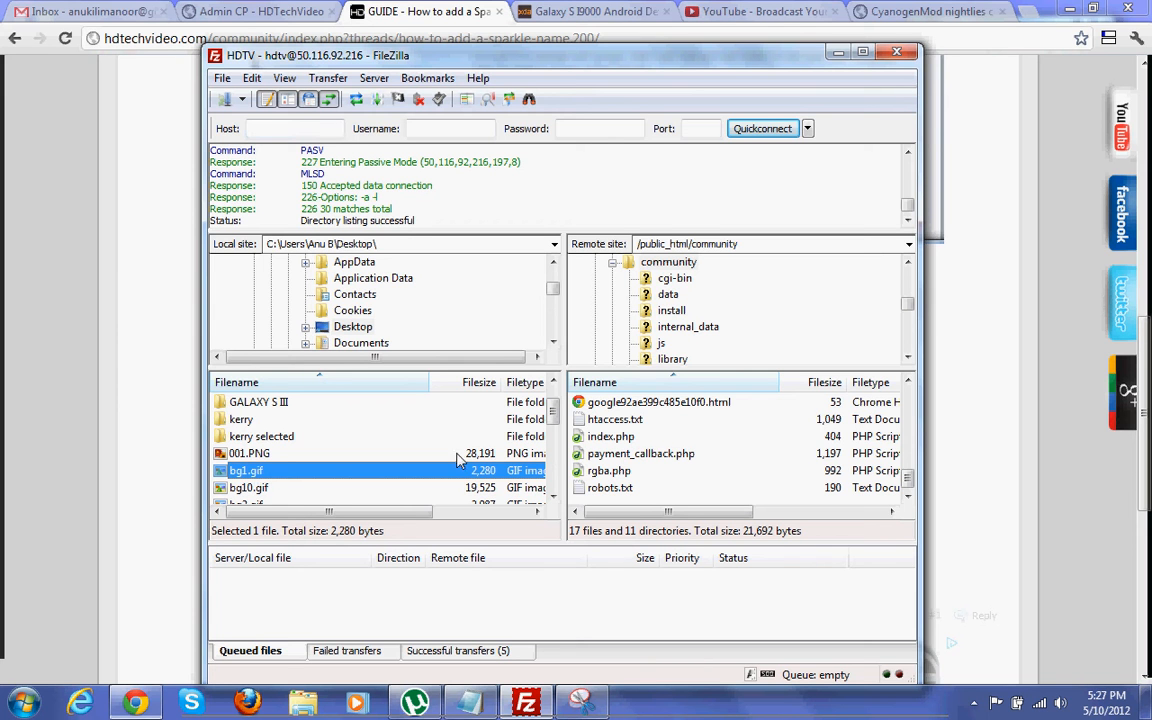
right_click(246, 470)
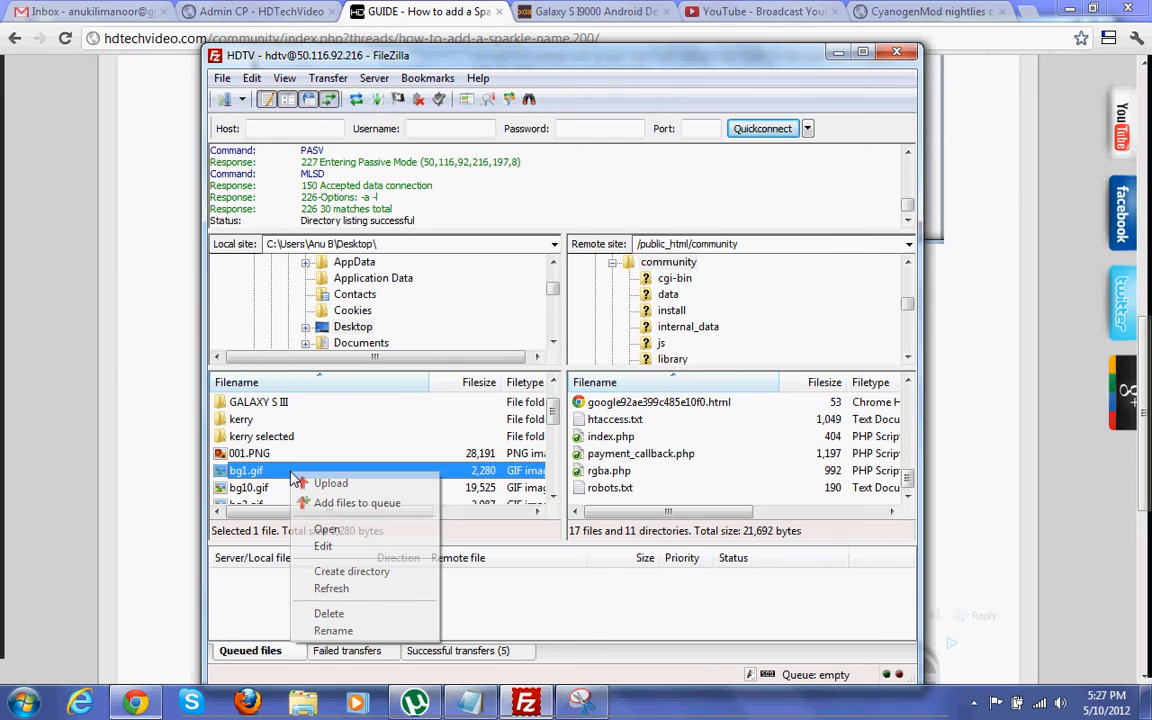
mouse_move(332, 482)
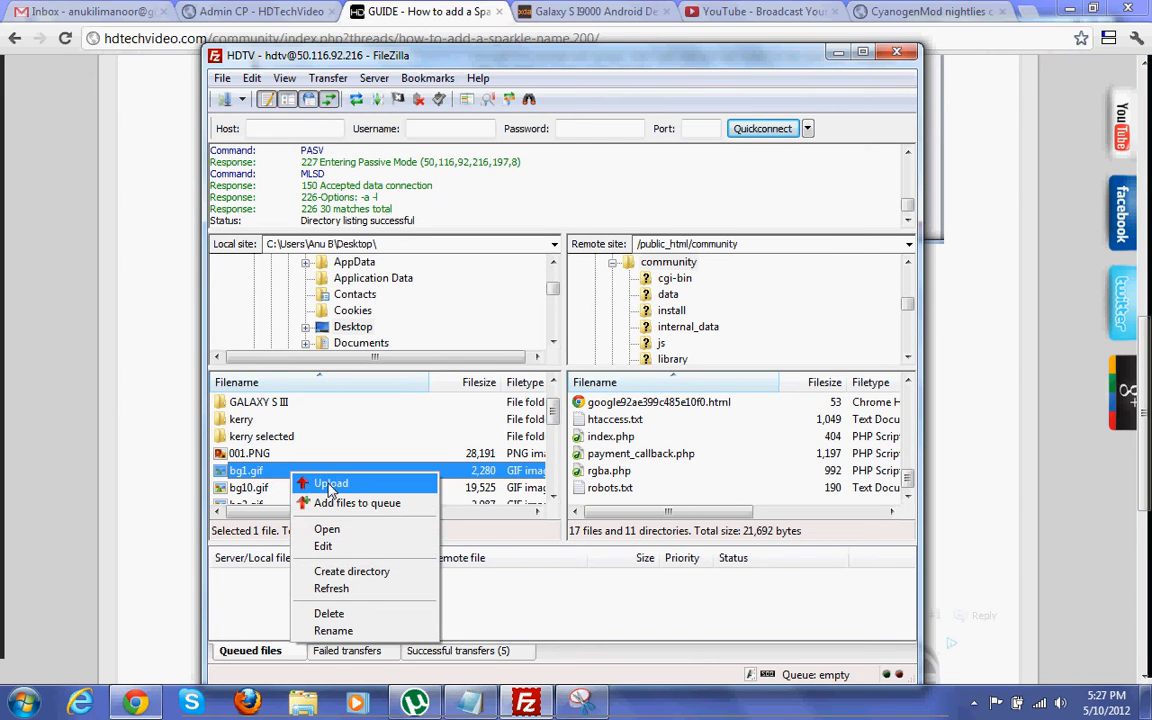
left_click(332, 482)
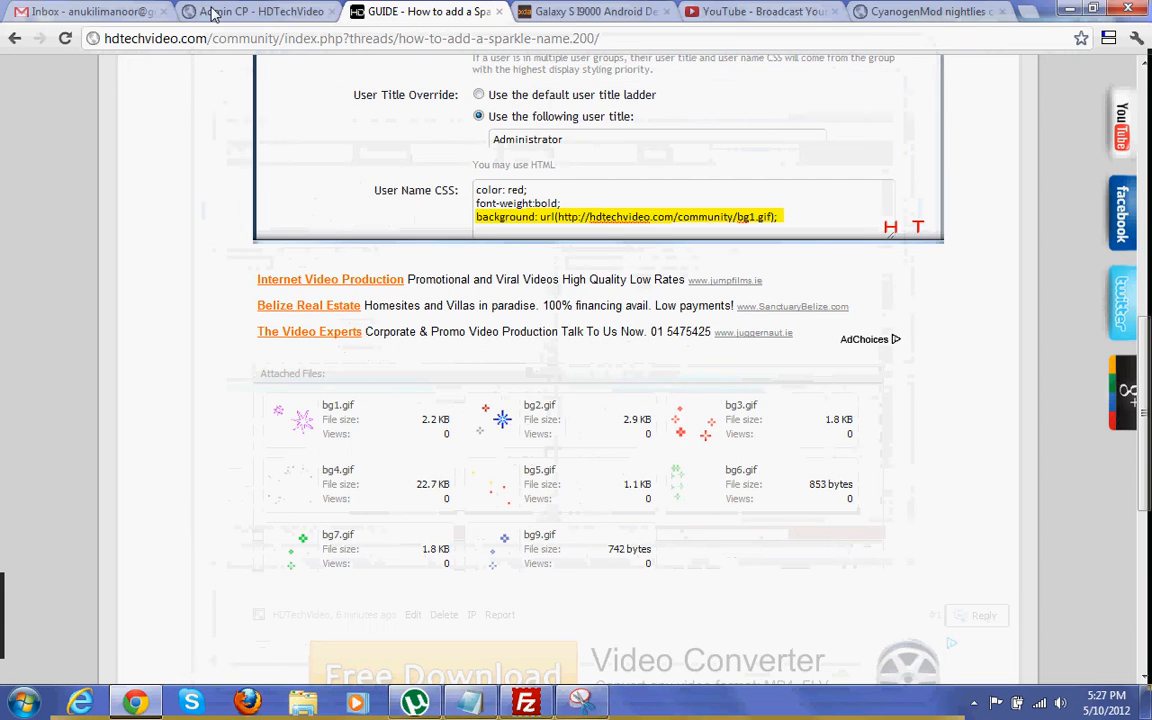
Step: Open the Administrative user group's edit page from Users > List User Groups
left_click(258, 12)
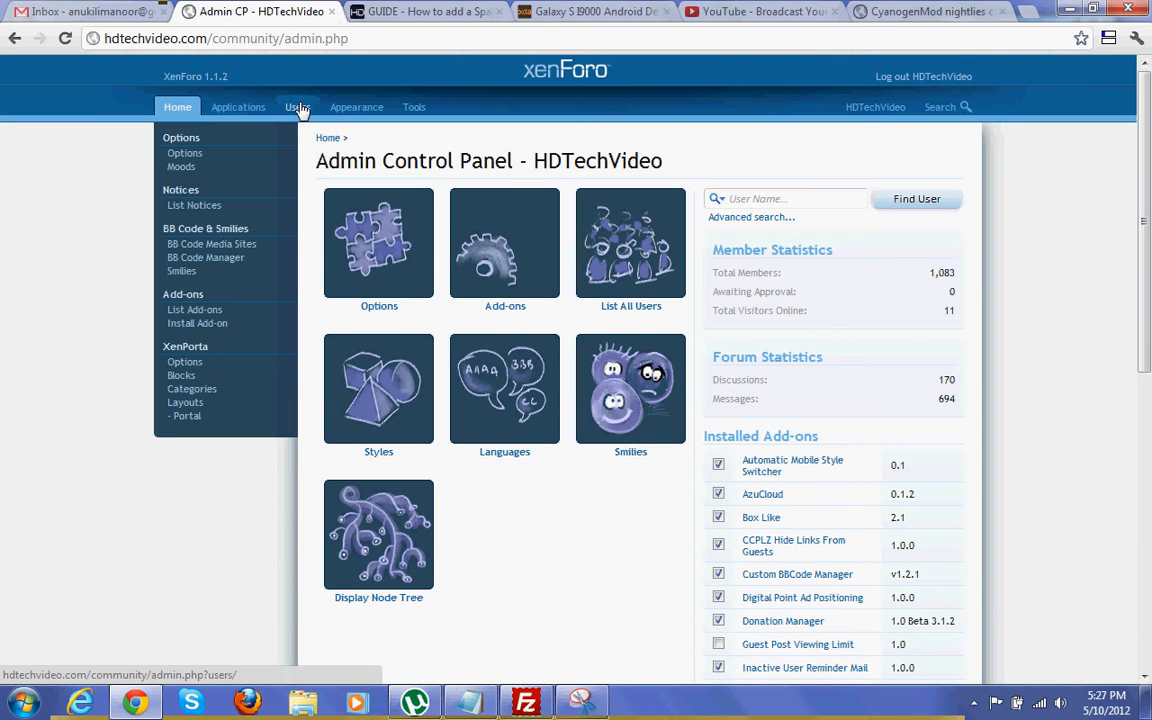
left_click(298, 108)
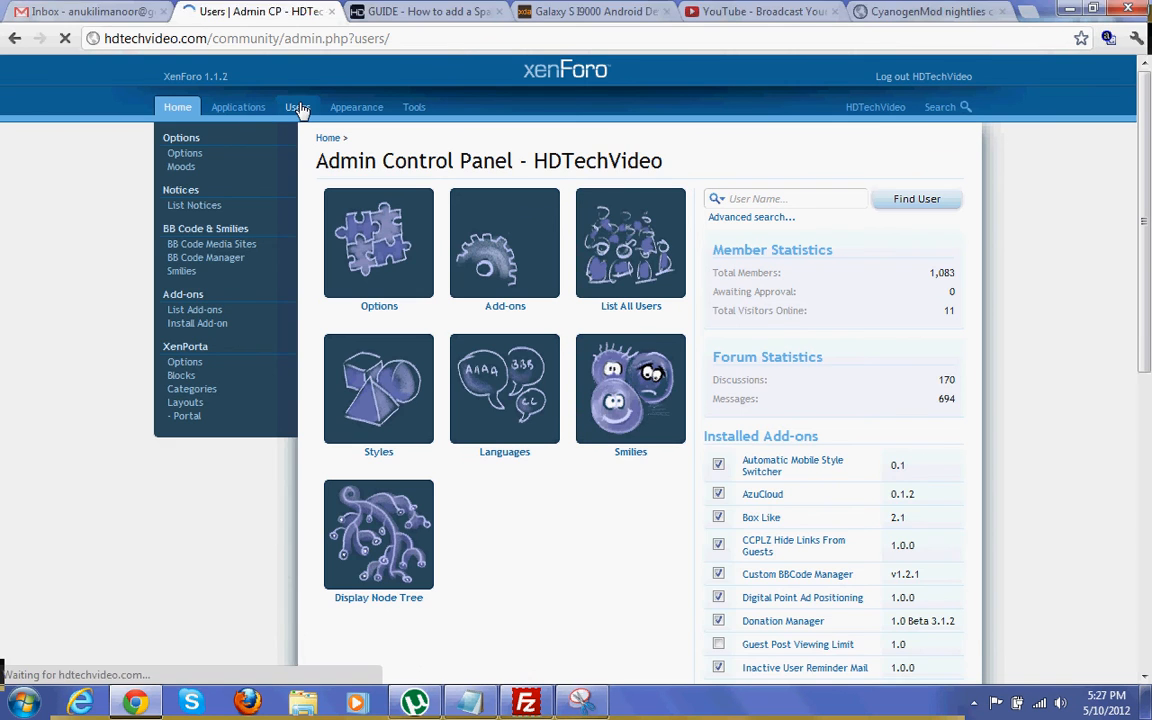
left_click(294, 108)
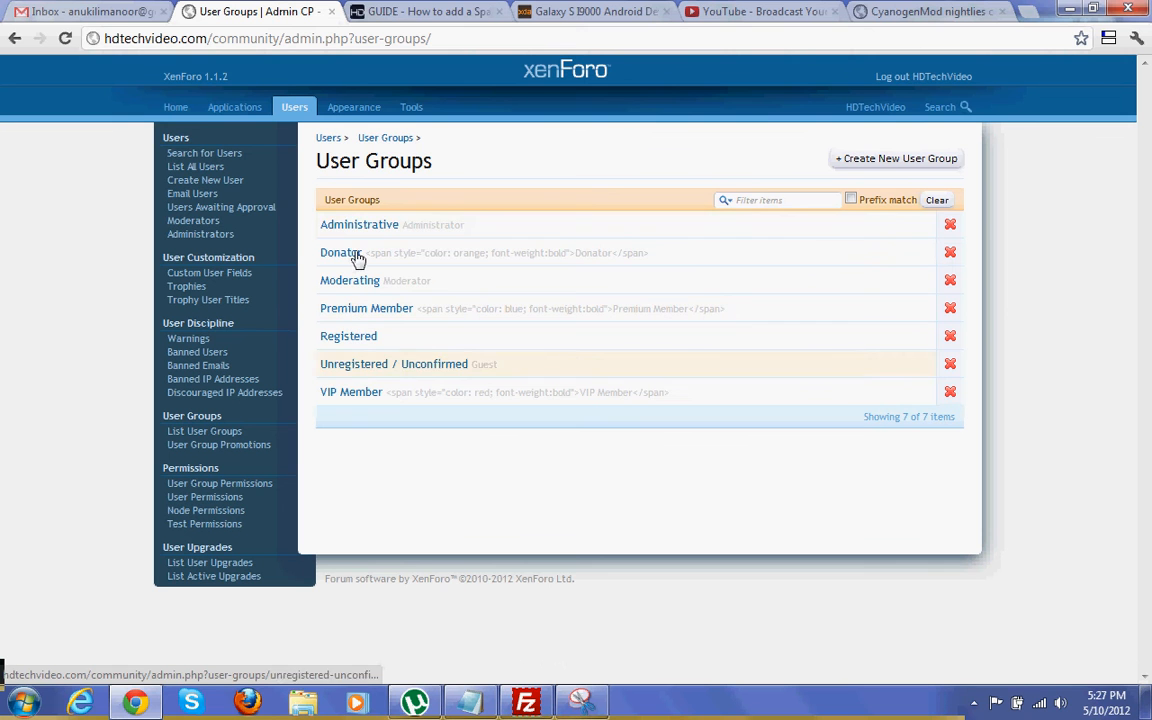
mouse_move(364, 224)
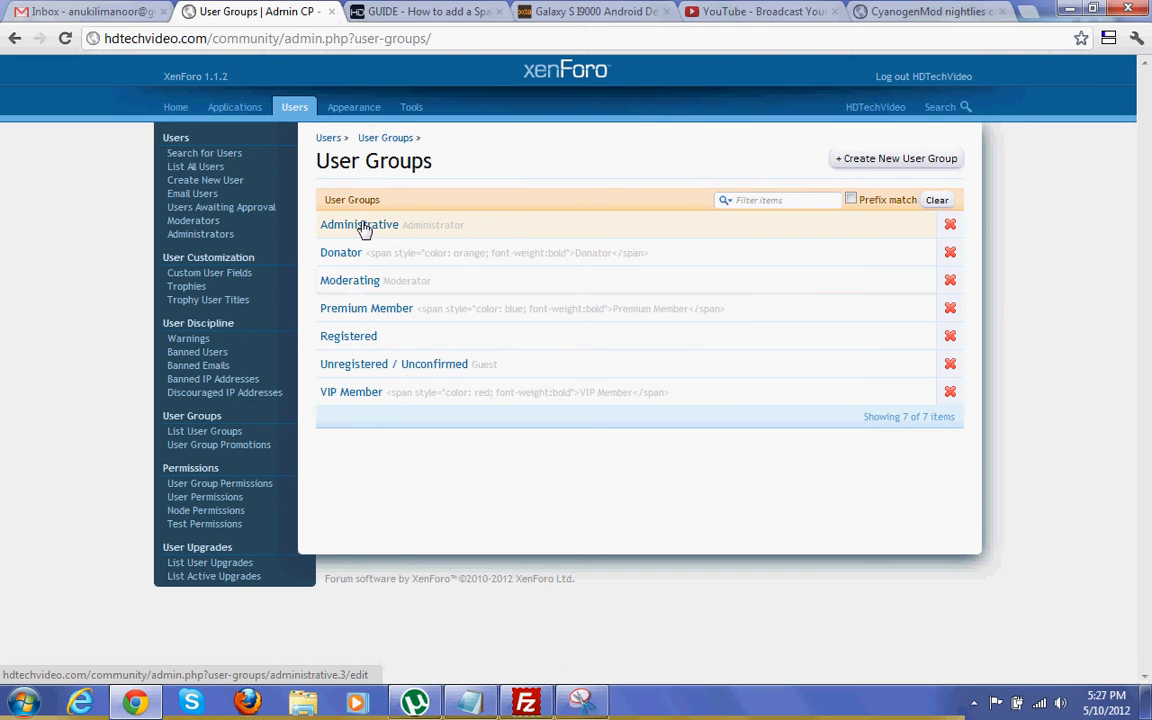
left_click(360, 224)
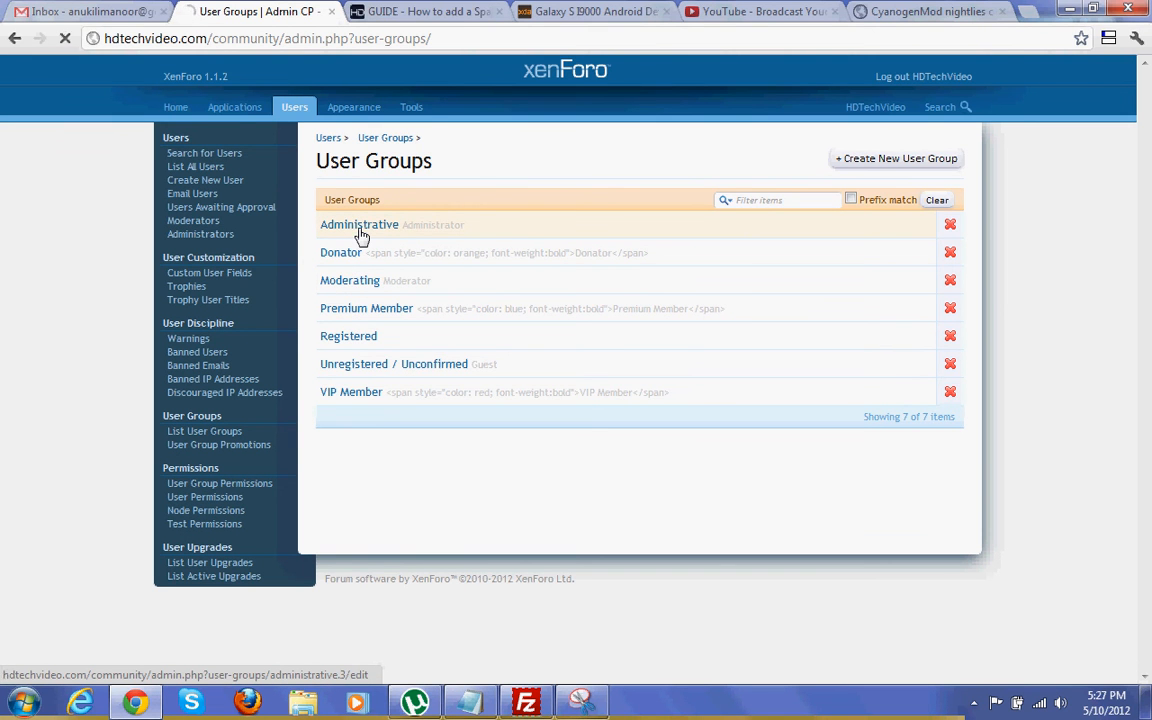
left_click(360, 224)
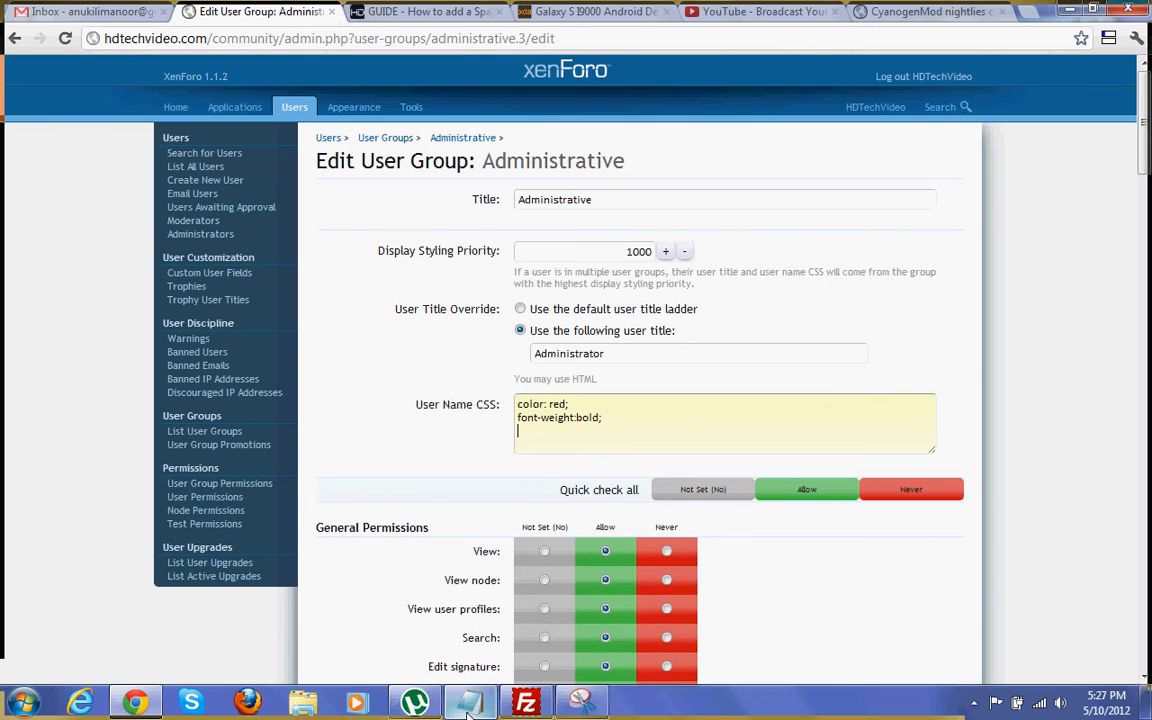
left_click(470, 700)
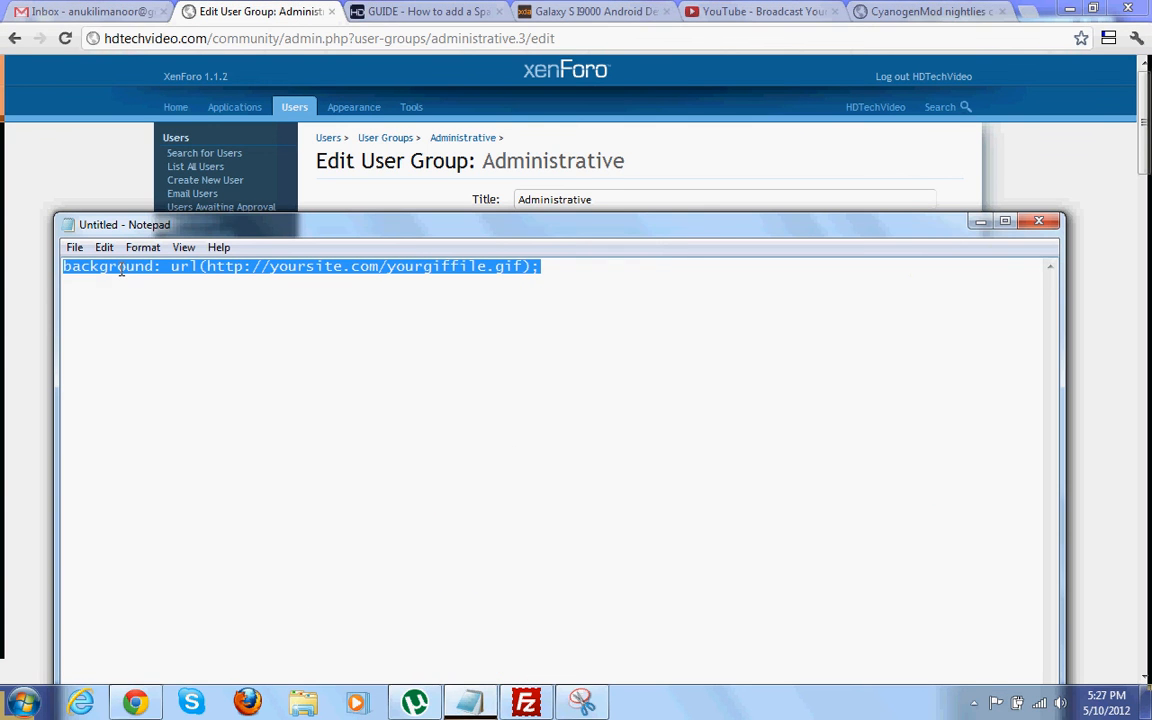
mouse_move(404, 188)
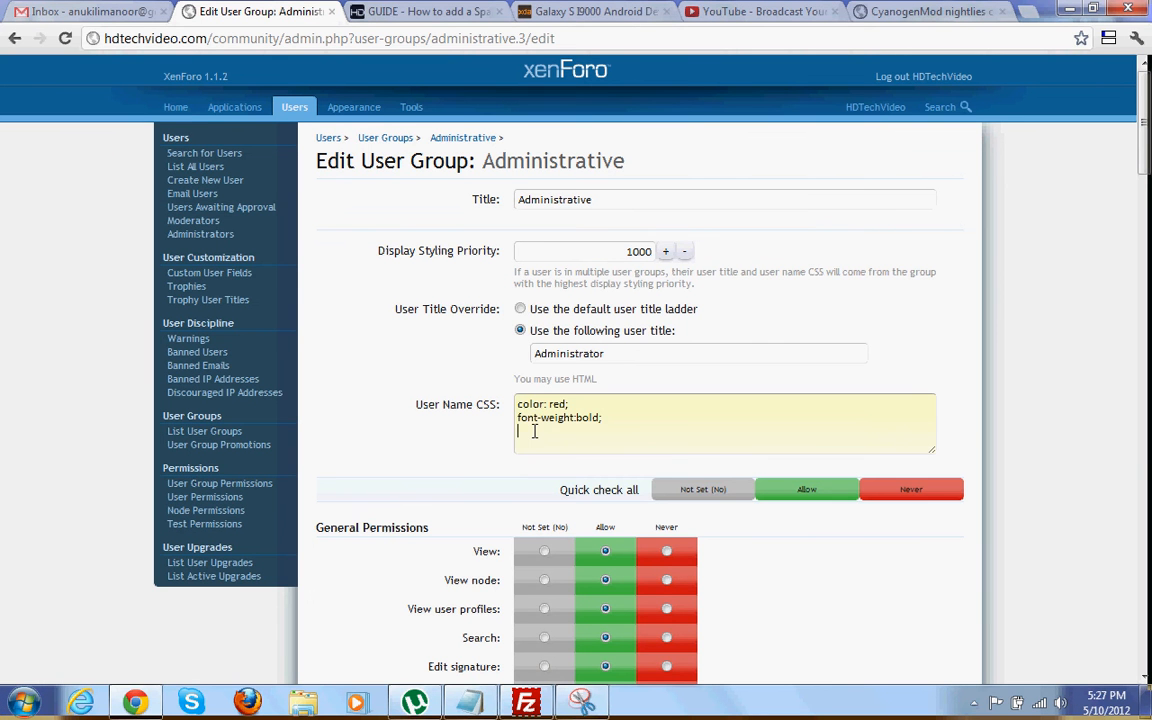
type("background: url(http://hdtechvideo.com/community/bg1.gif);")
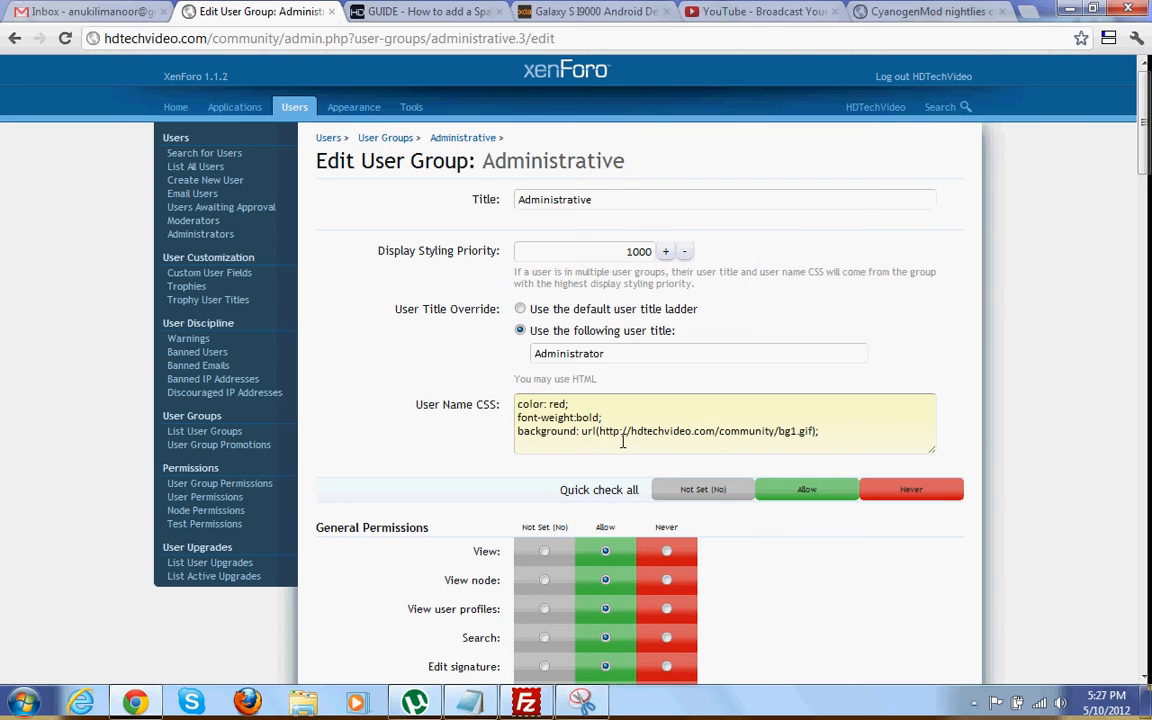
mouse_move(784, 432)
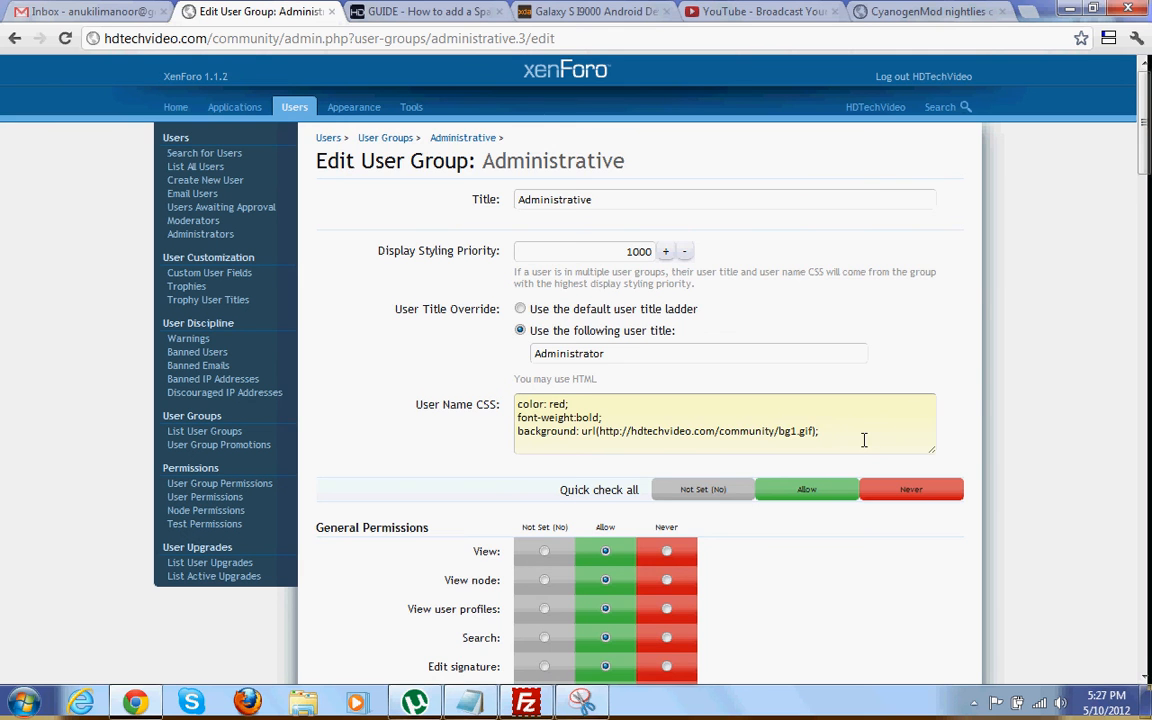
scroll("down", 3)
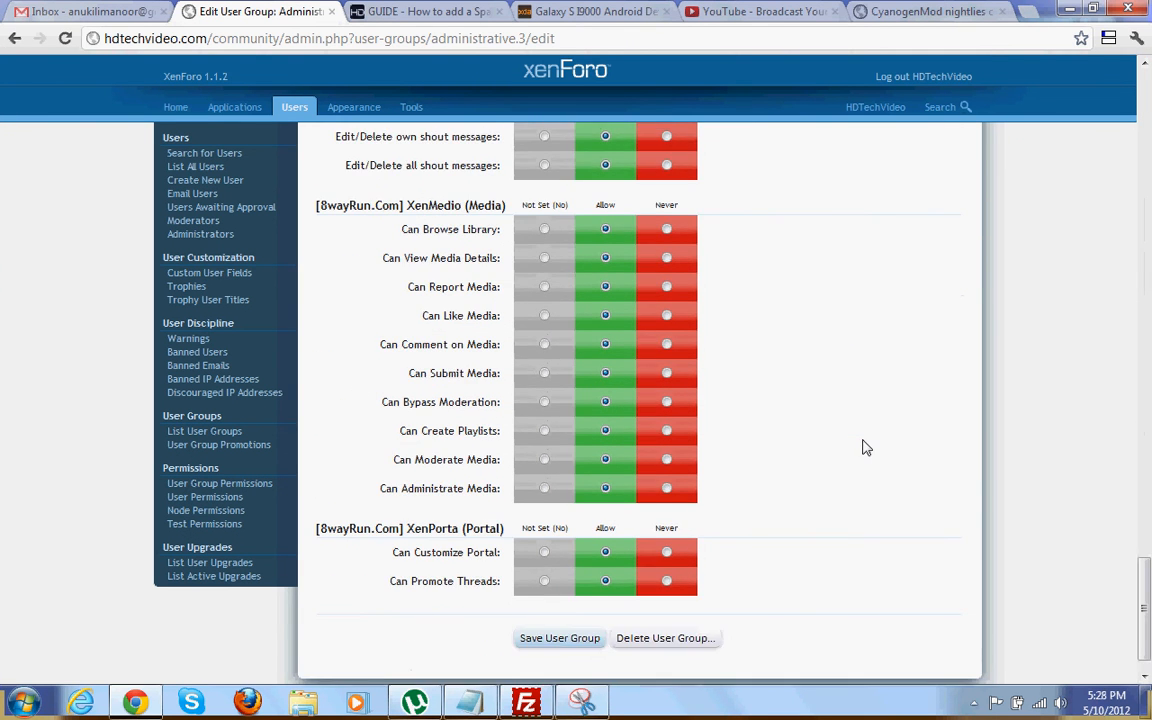
scroll("down", 3)
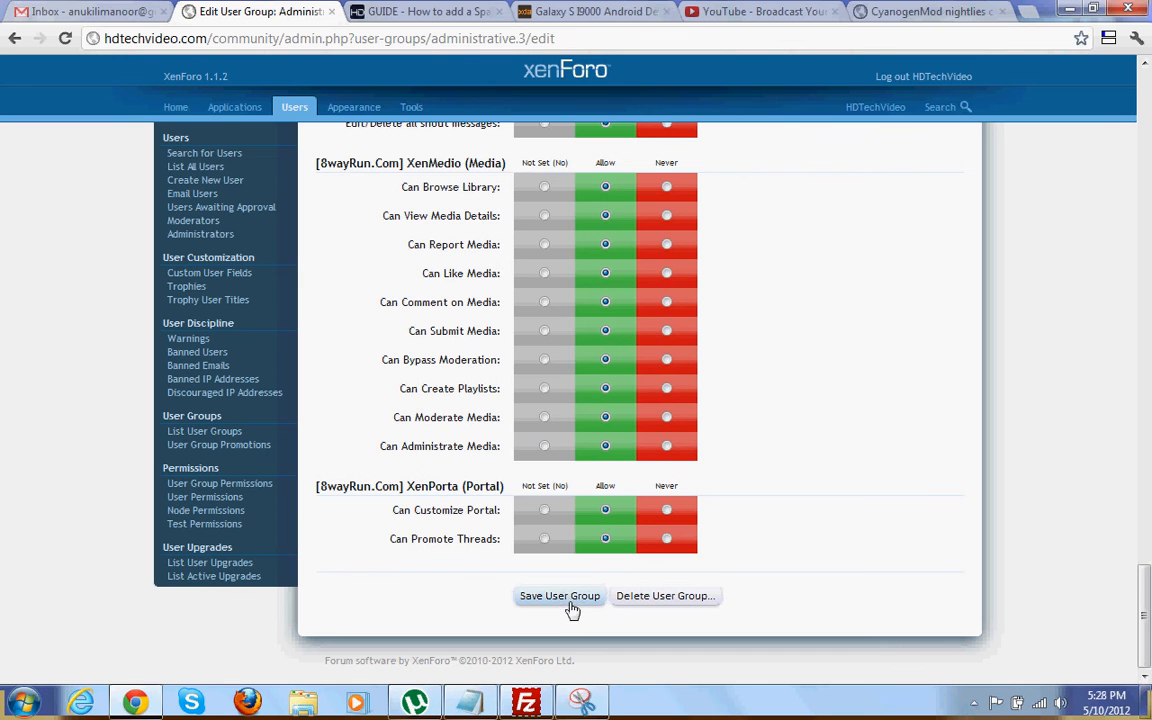
left_click(560, 596)
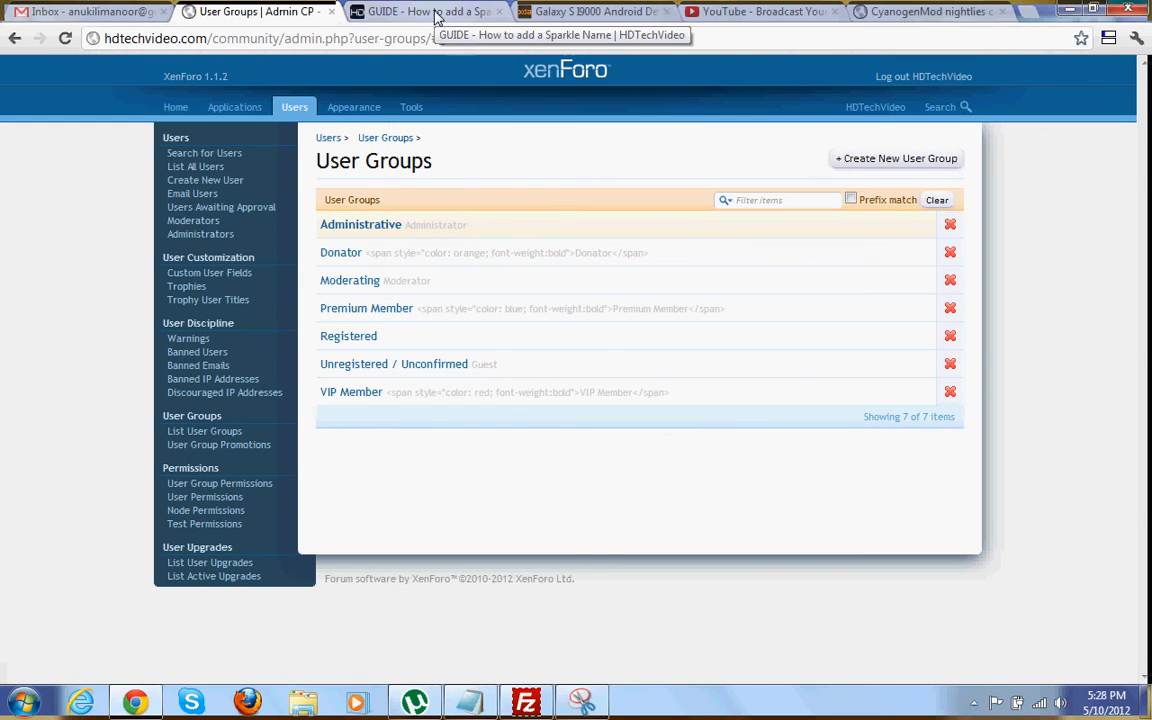
left_click(424, 12)
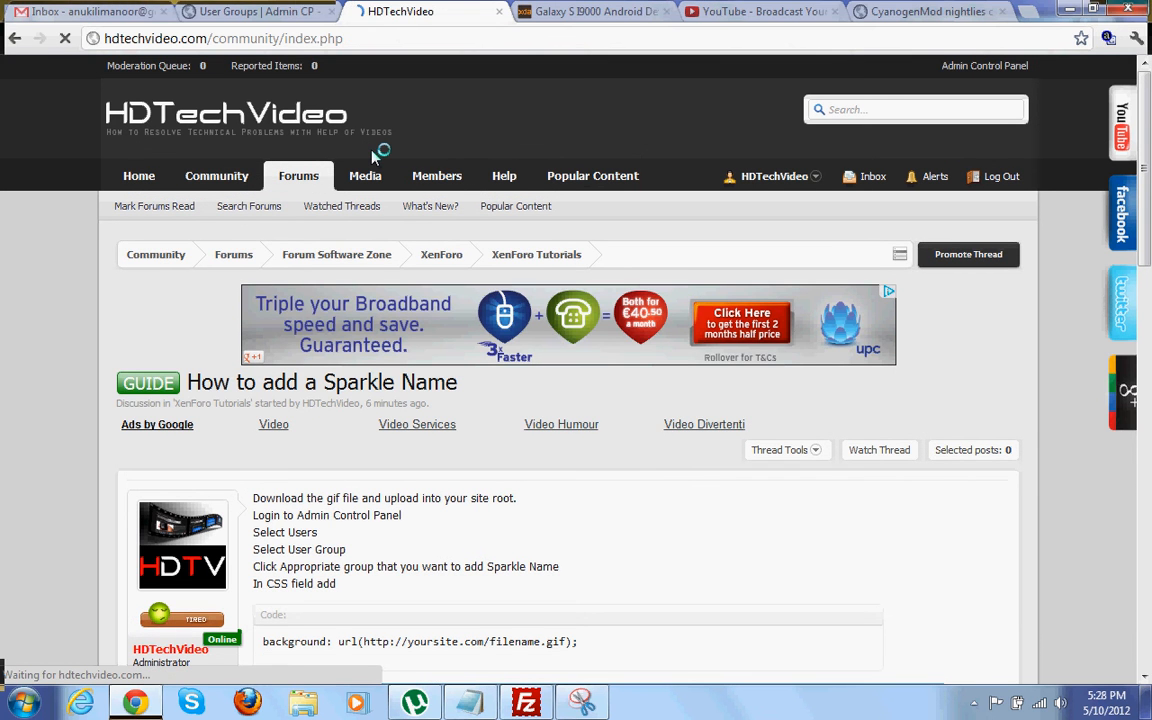
left_click(216, 176)
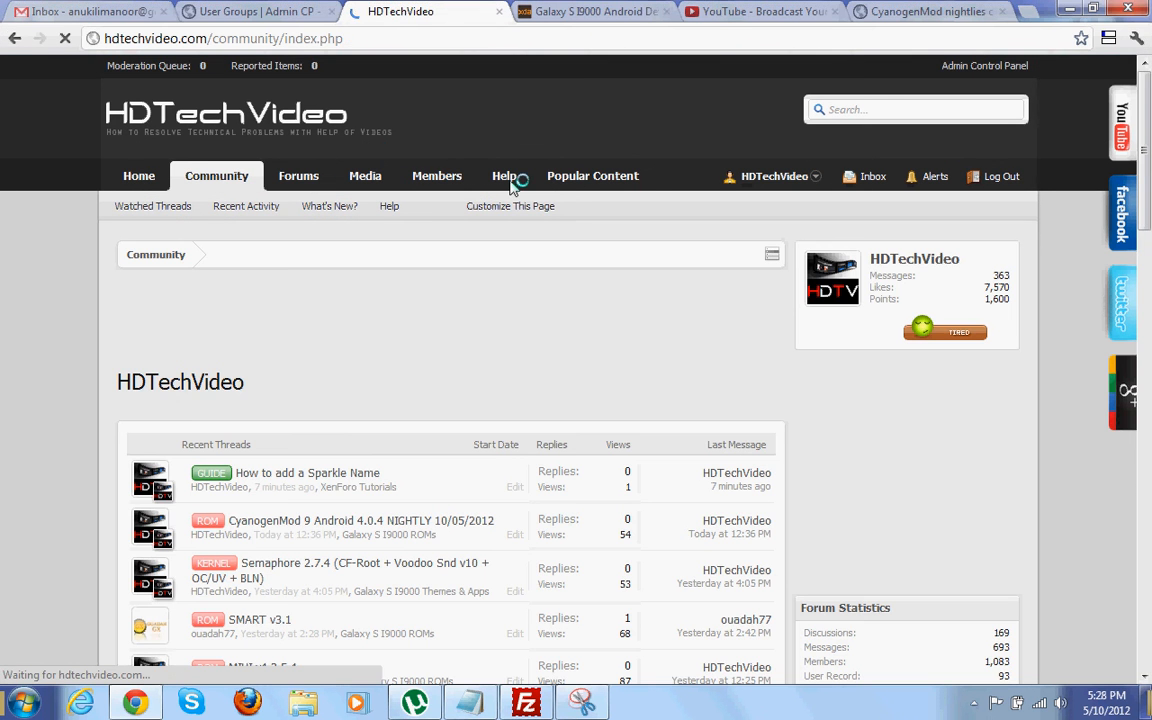
scroll("down", 3)
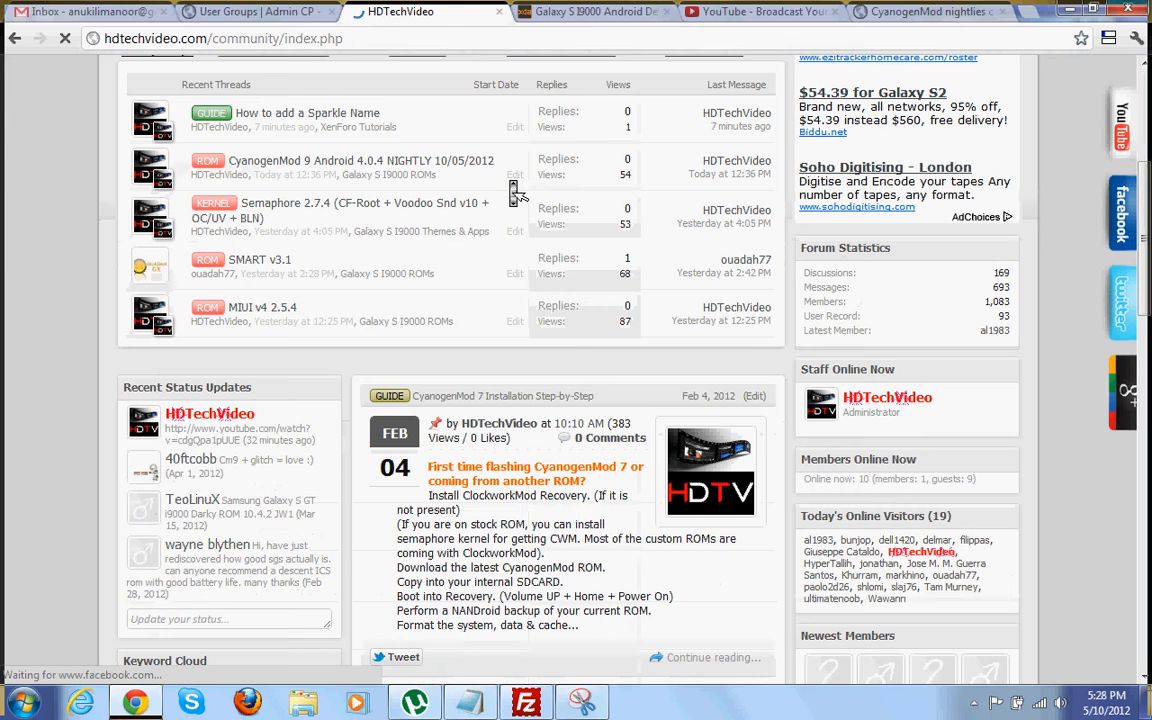
scroll("down", 3)
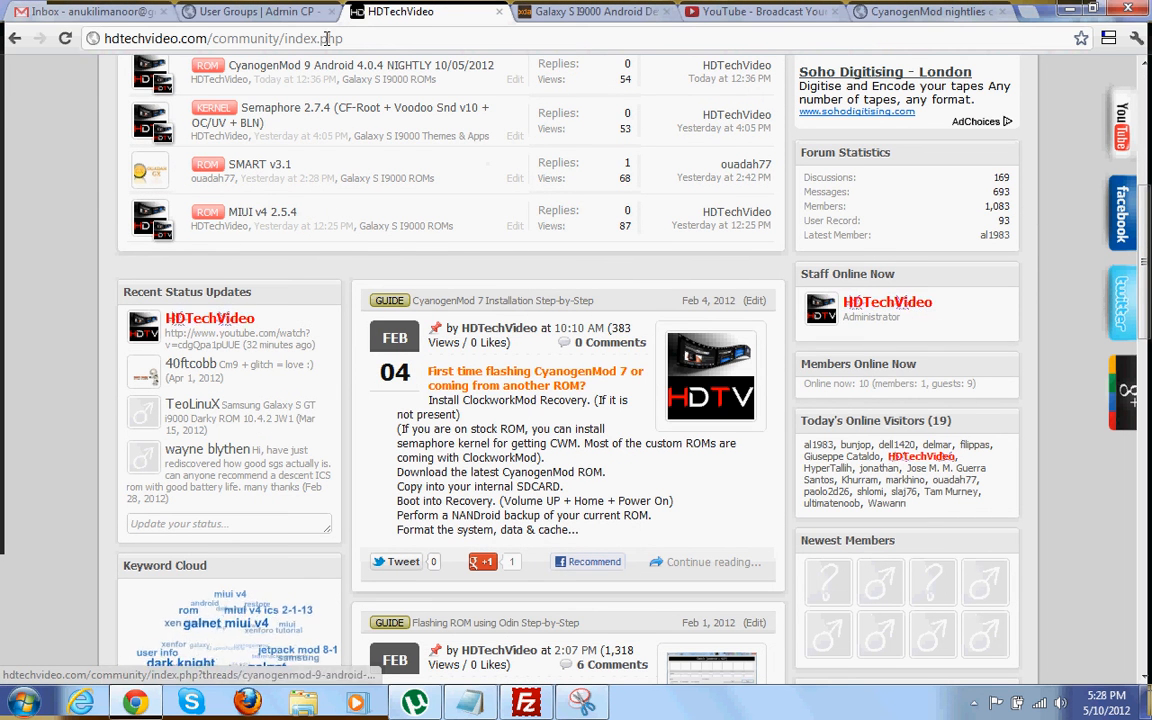
left_click(250, 12)
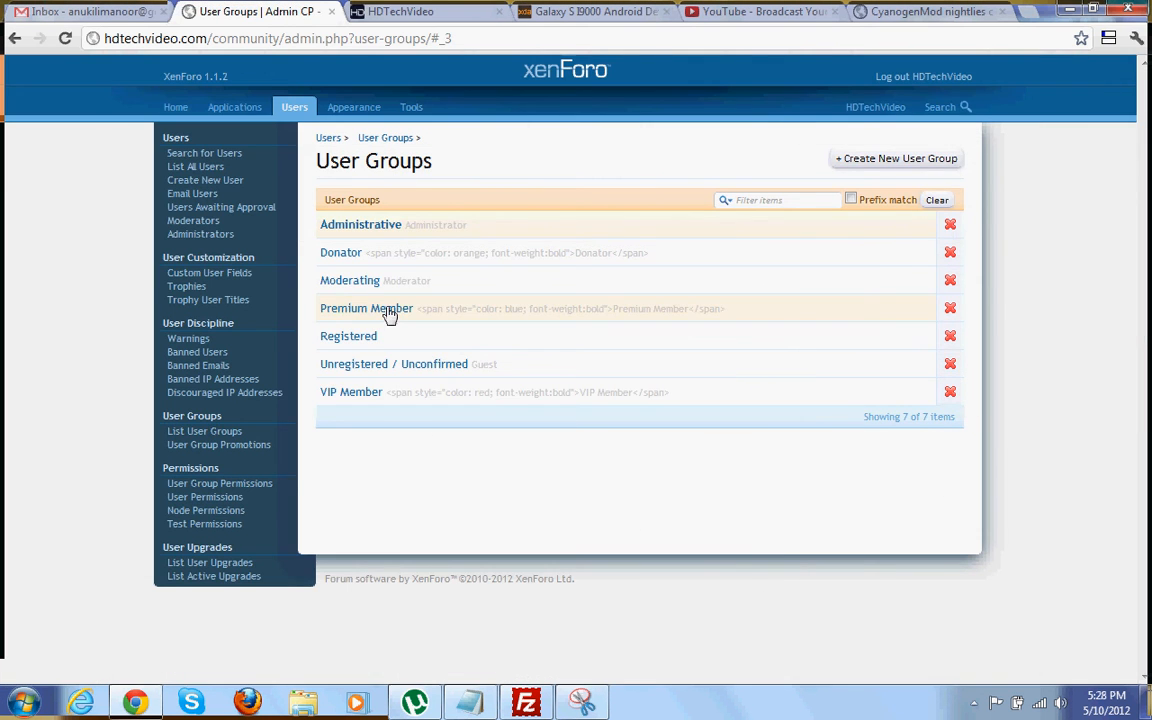
mouse_move(364, 356)
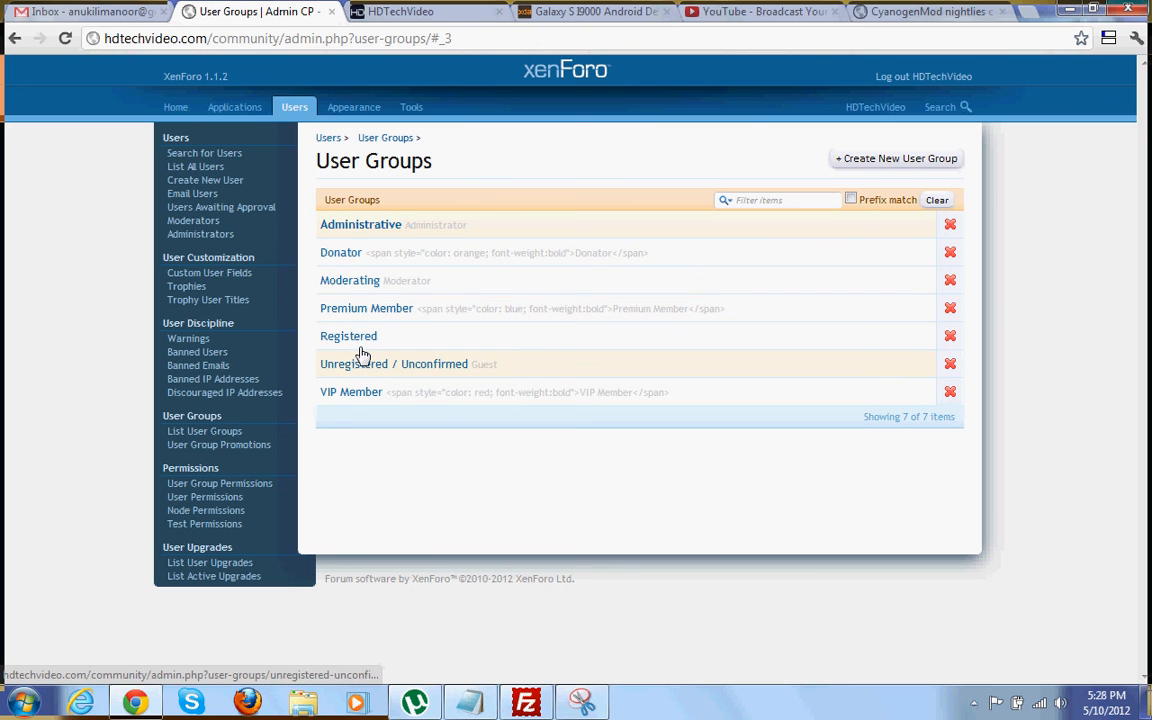
mouse_move(348, 336)
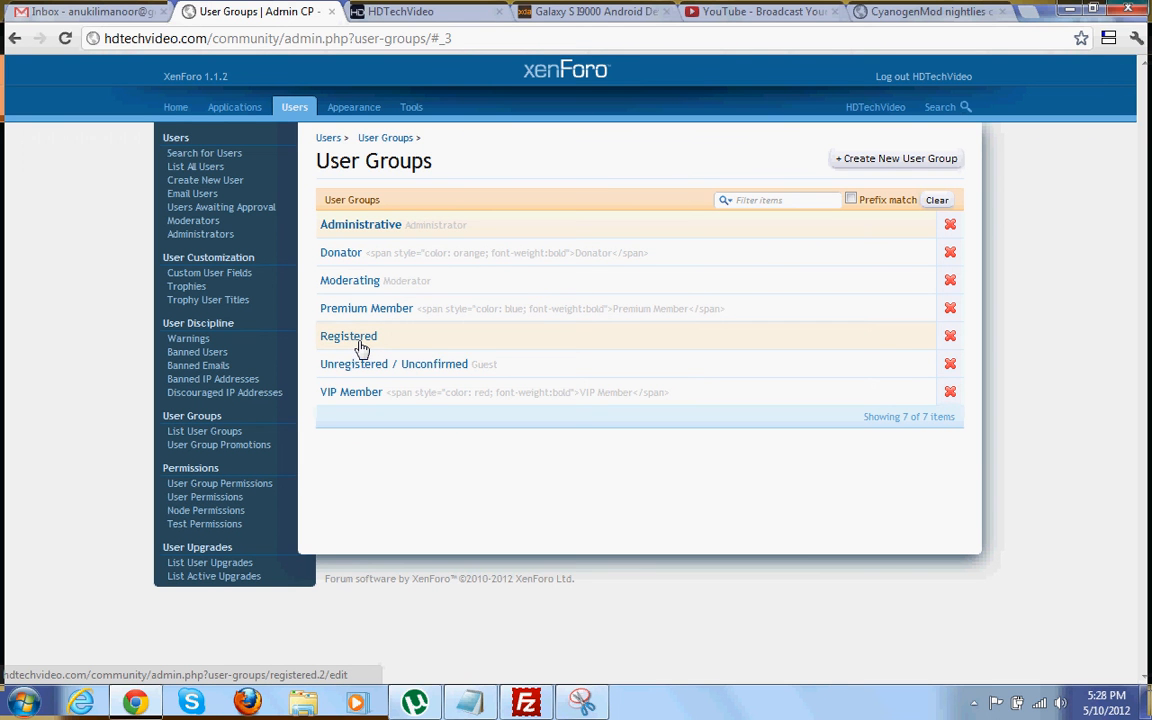
mouse_move(356, 344)
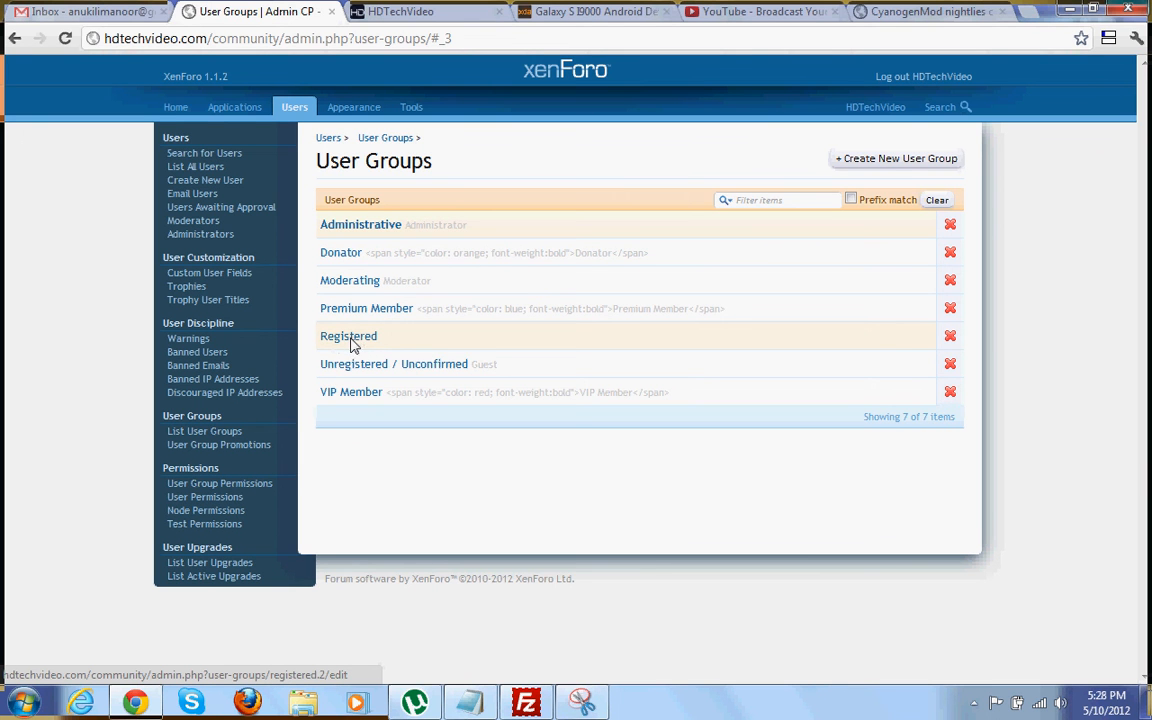
Step: Review the Registered group's edit page, then return to the Admin CP home page
left_click(348, 336)
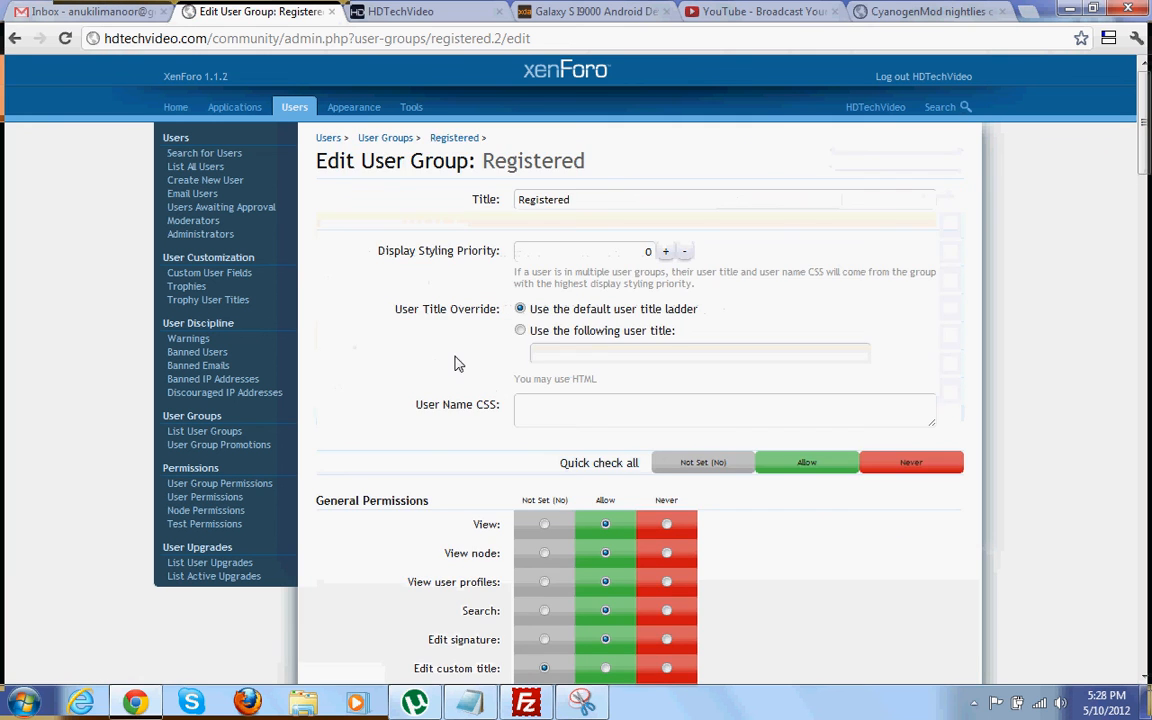
scroll("down", 3)
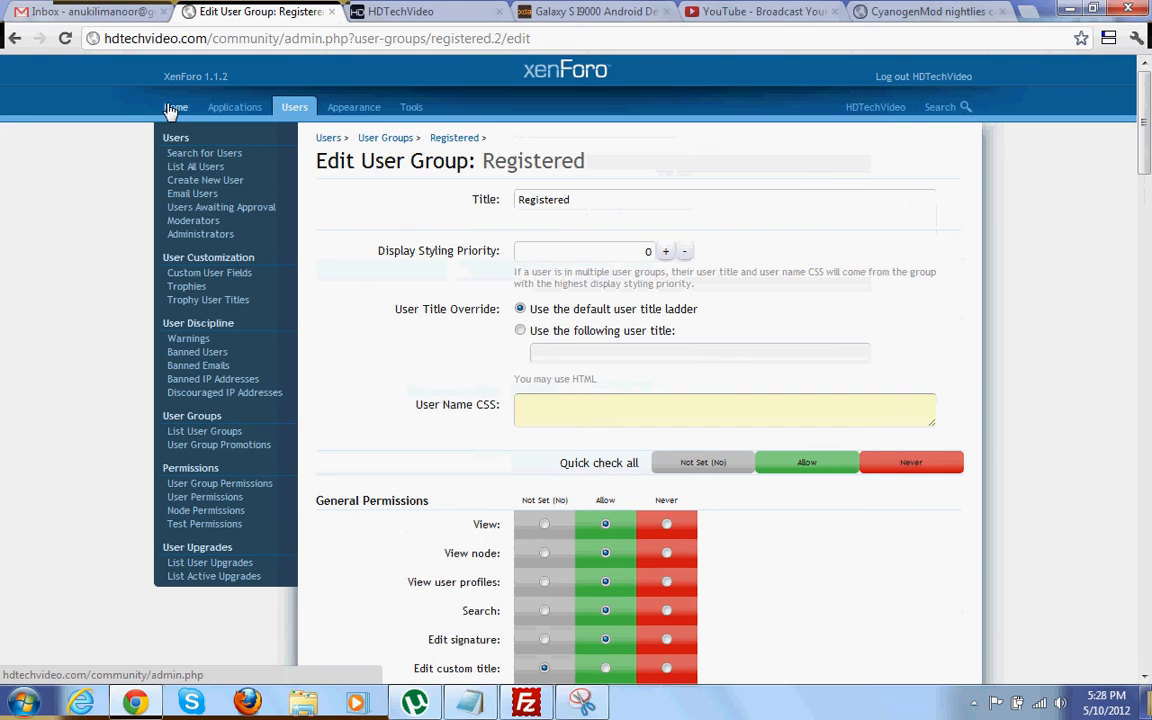
left_click(176, 108)
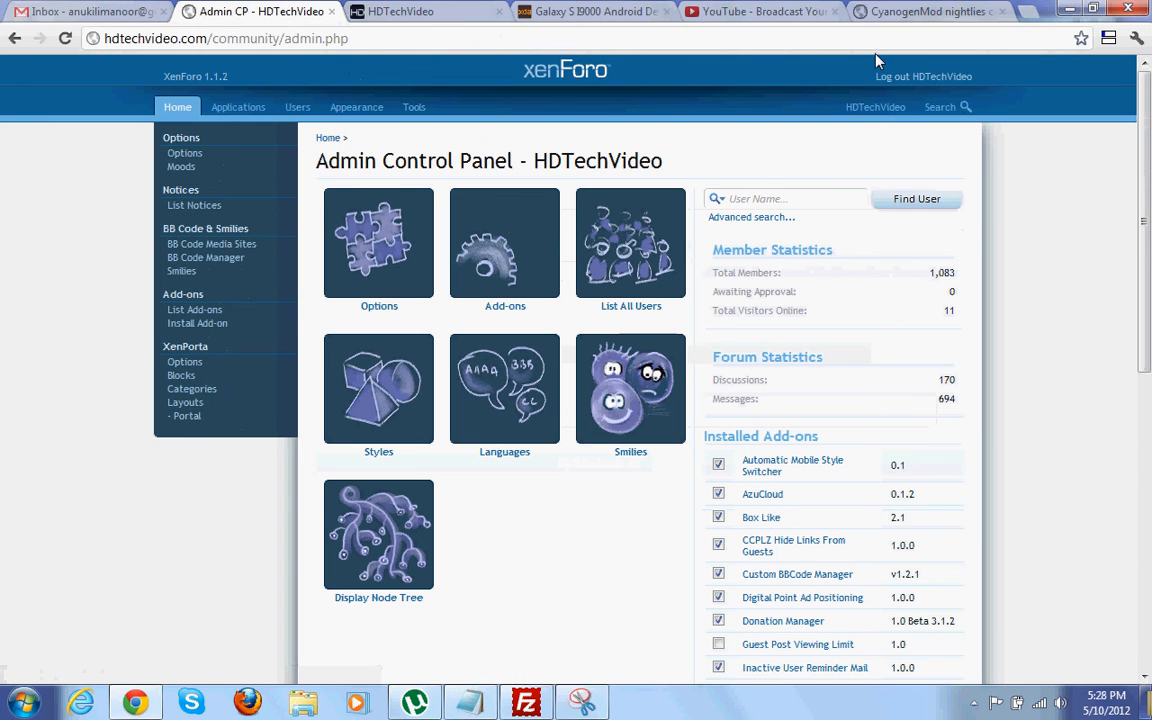